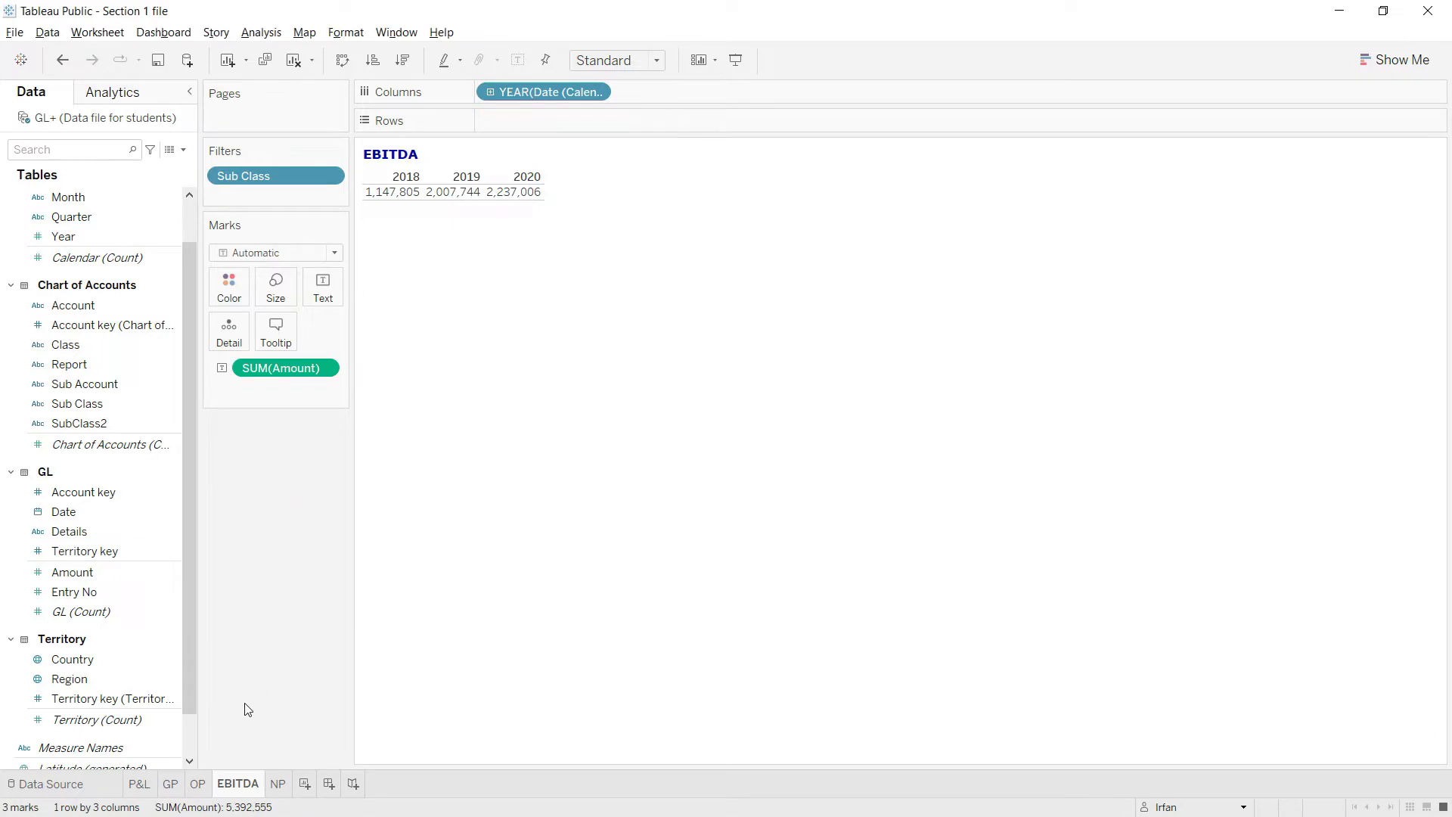
Duplicate the Gross Profit sheet and rename the copy to PBIT.
click(170, 784)
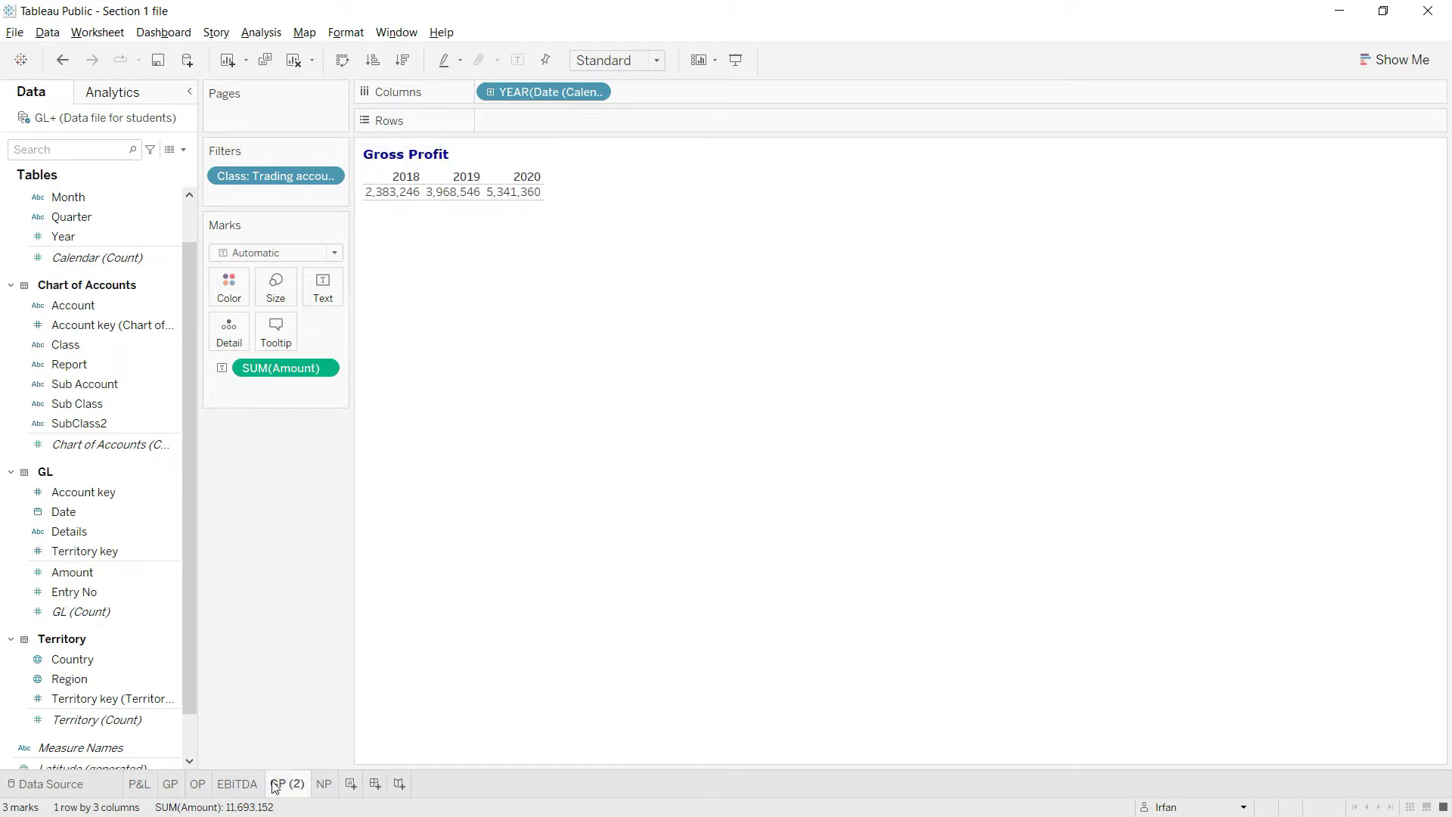
right_click(288, 784)
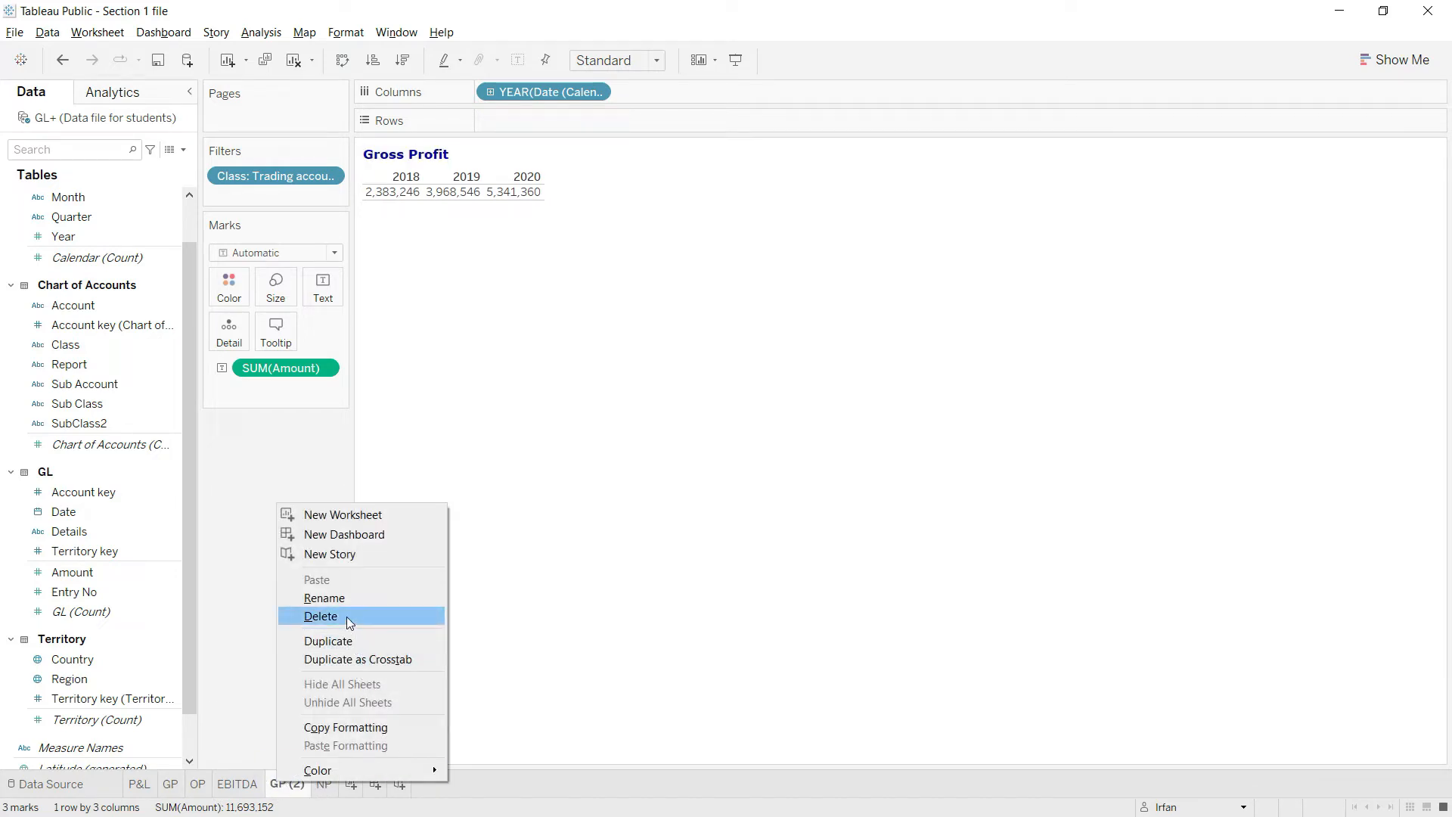
click(325, 597)
text(PBIT)
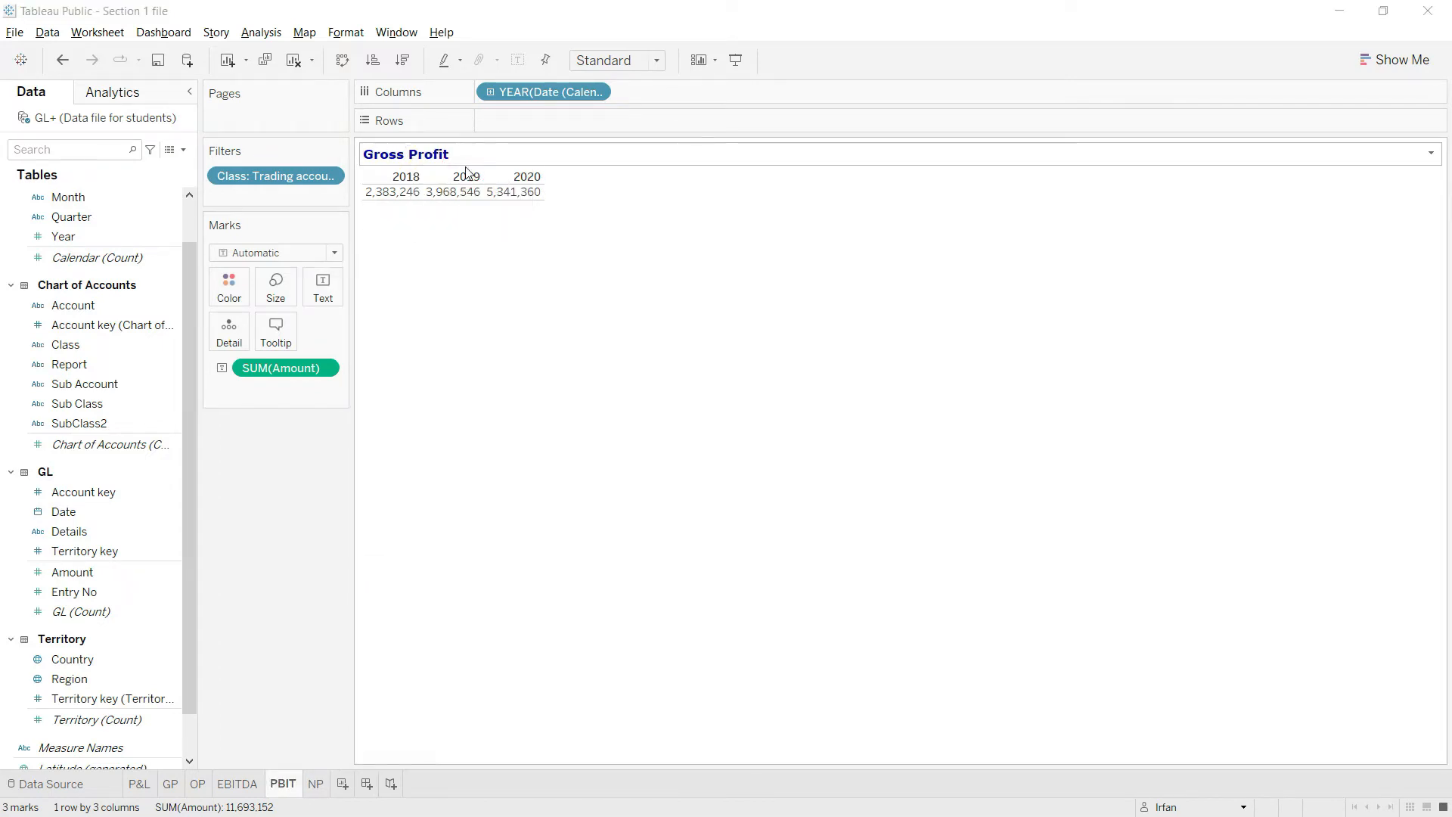
Retitle the sheet heading from 'Gross Profit' to 'PBIT'.
double_click(405, 154)
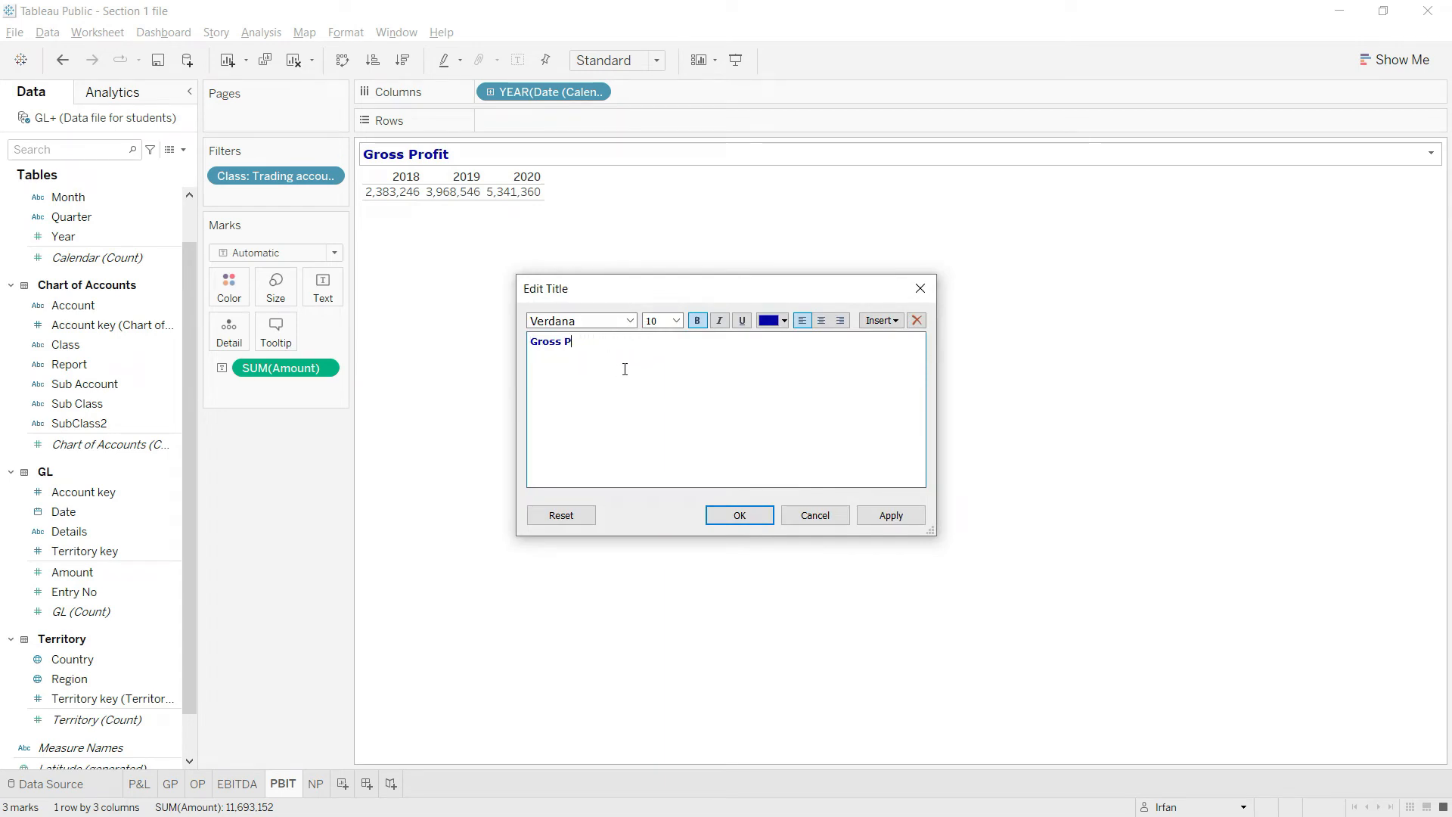
text(PBIT)
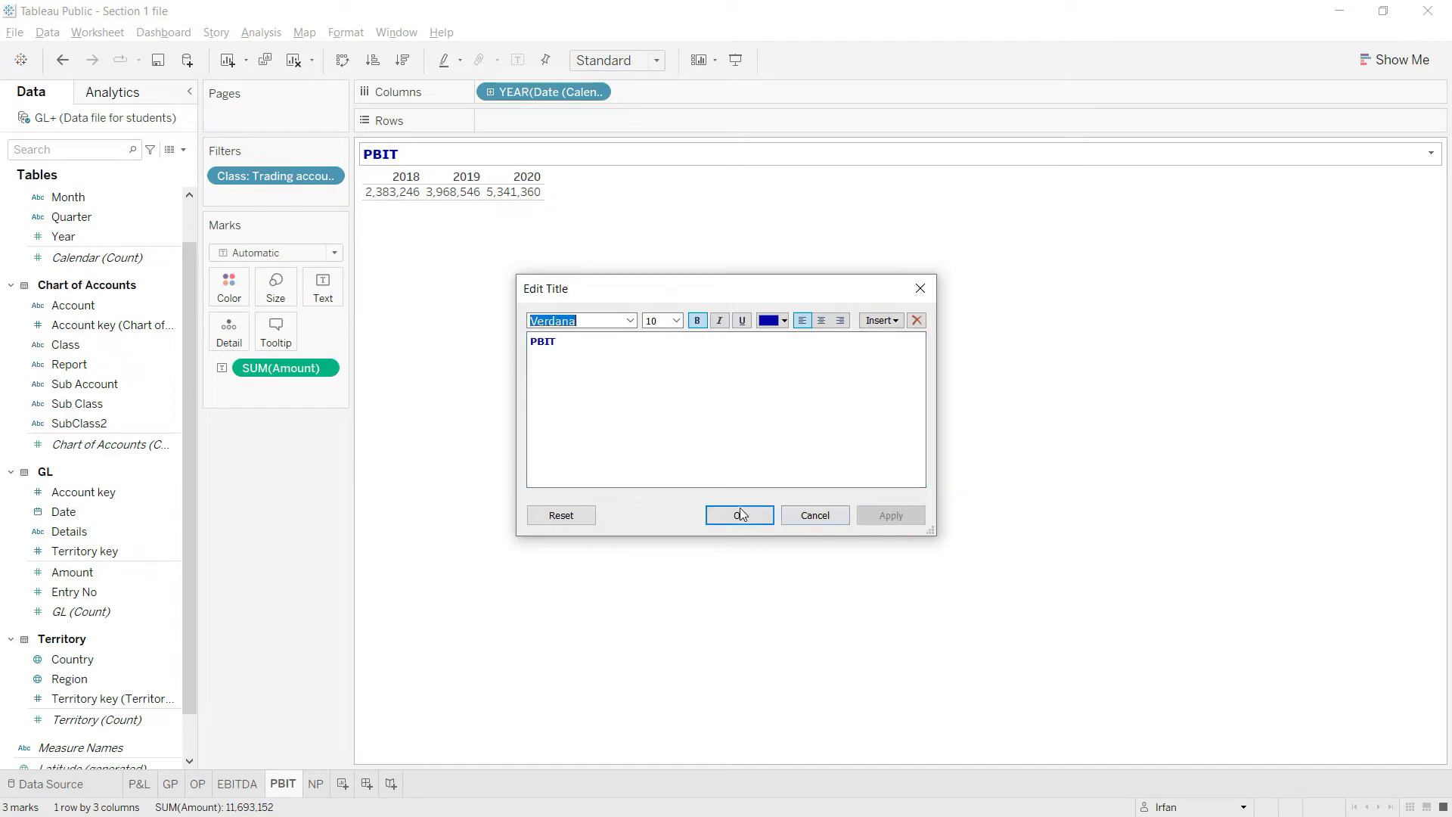
click(738, 515)
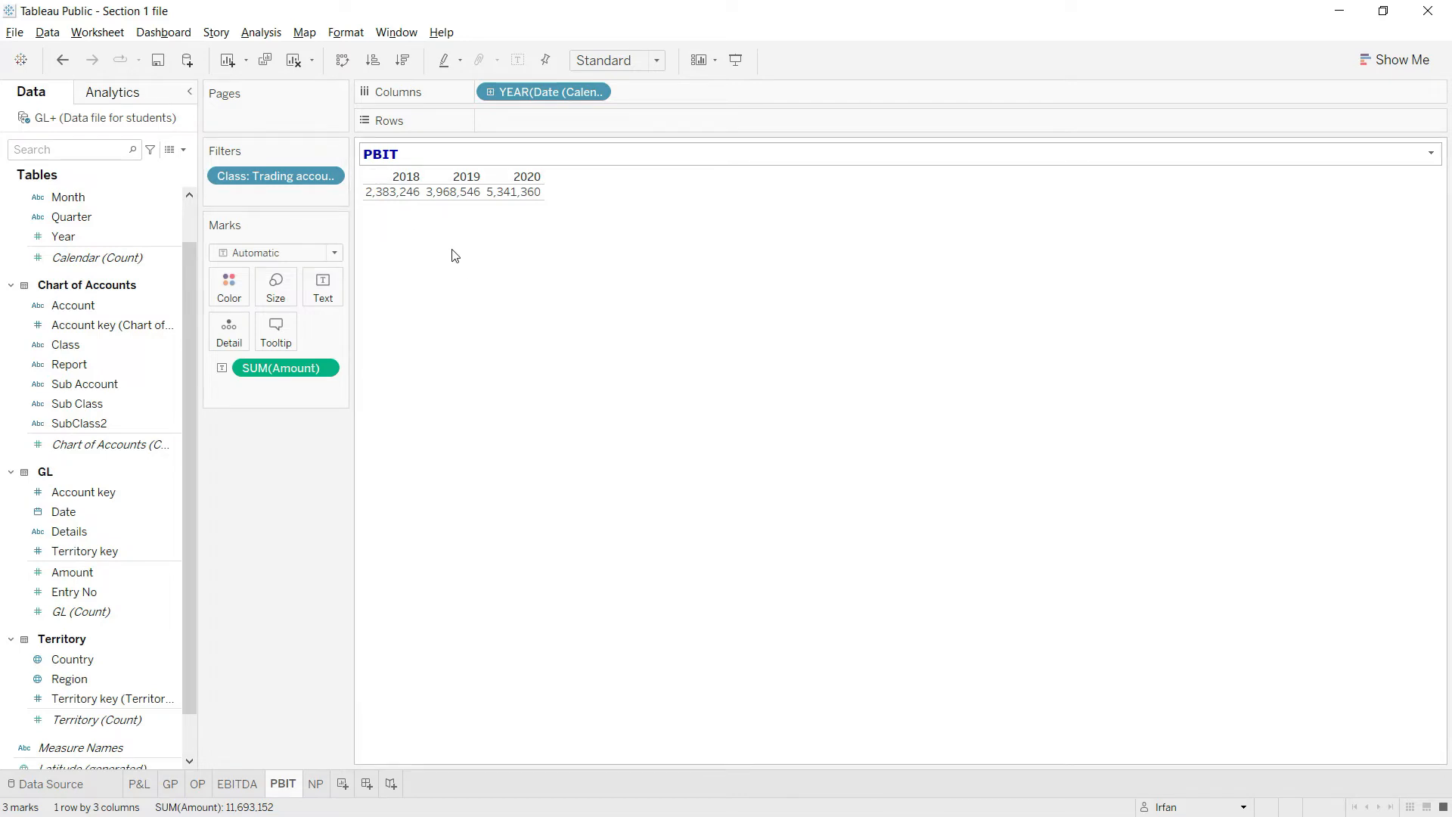
mouse_move(435, 260)
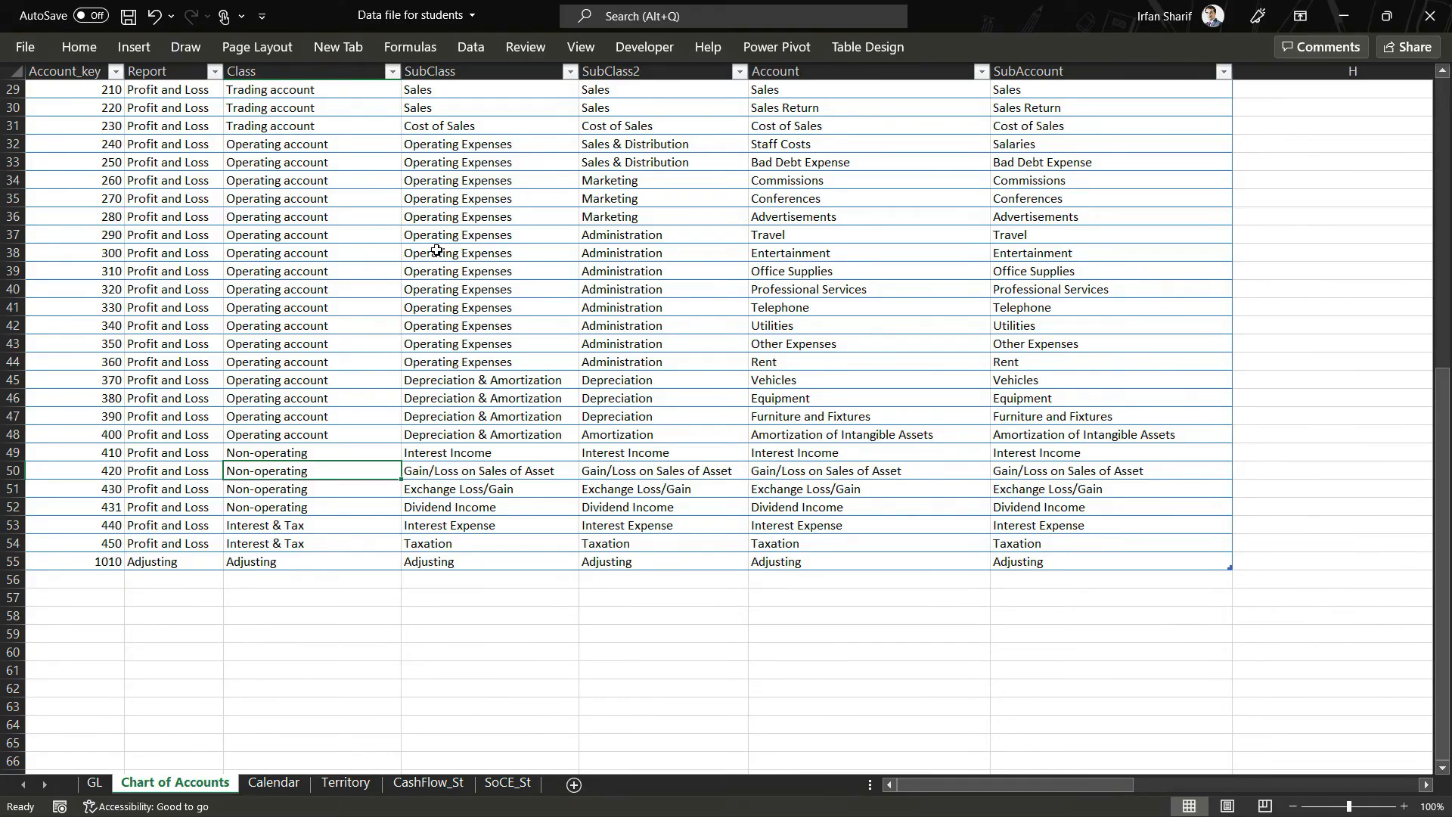
click(277, 107)
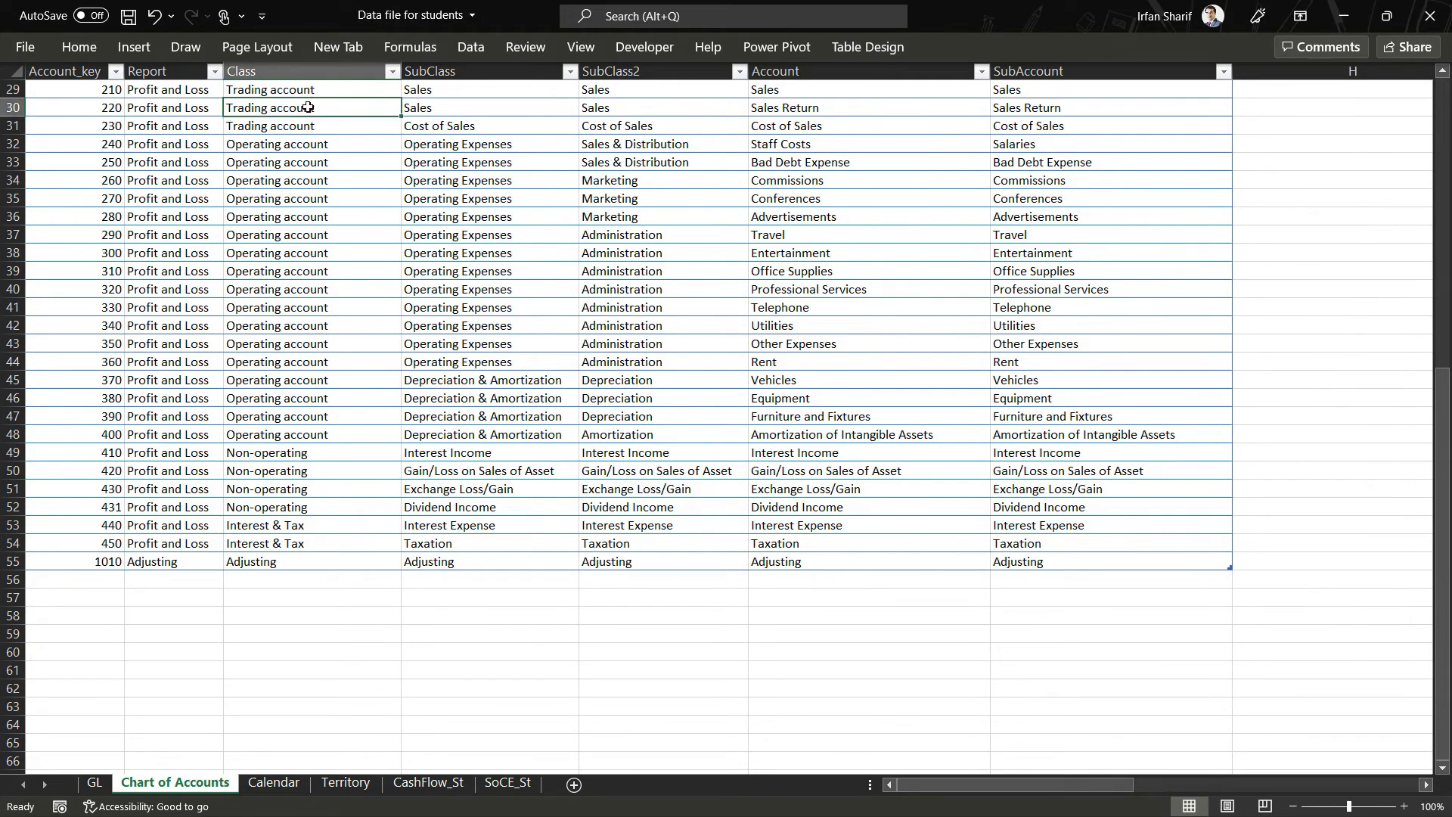
mouse_move(259, 535)
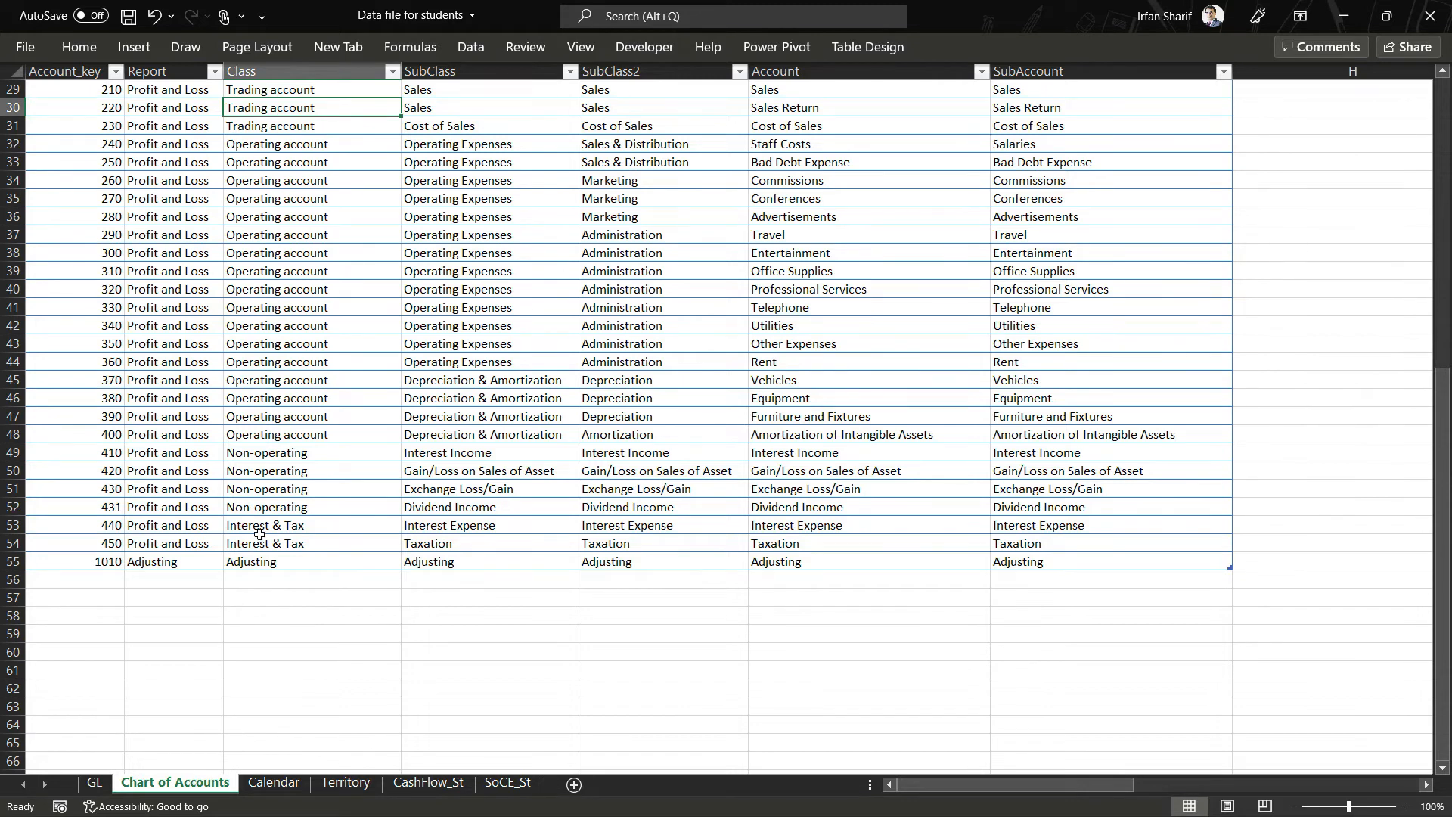
click(312, 543)
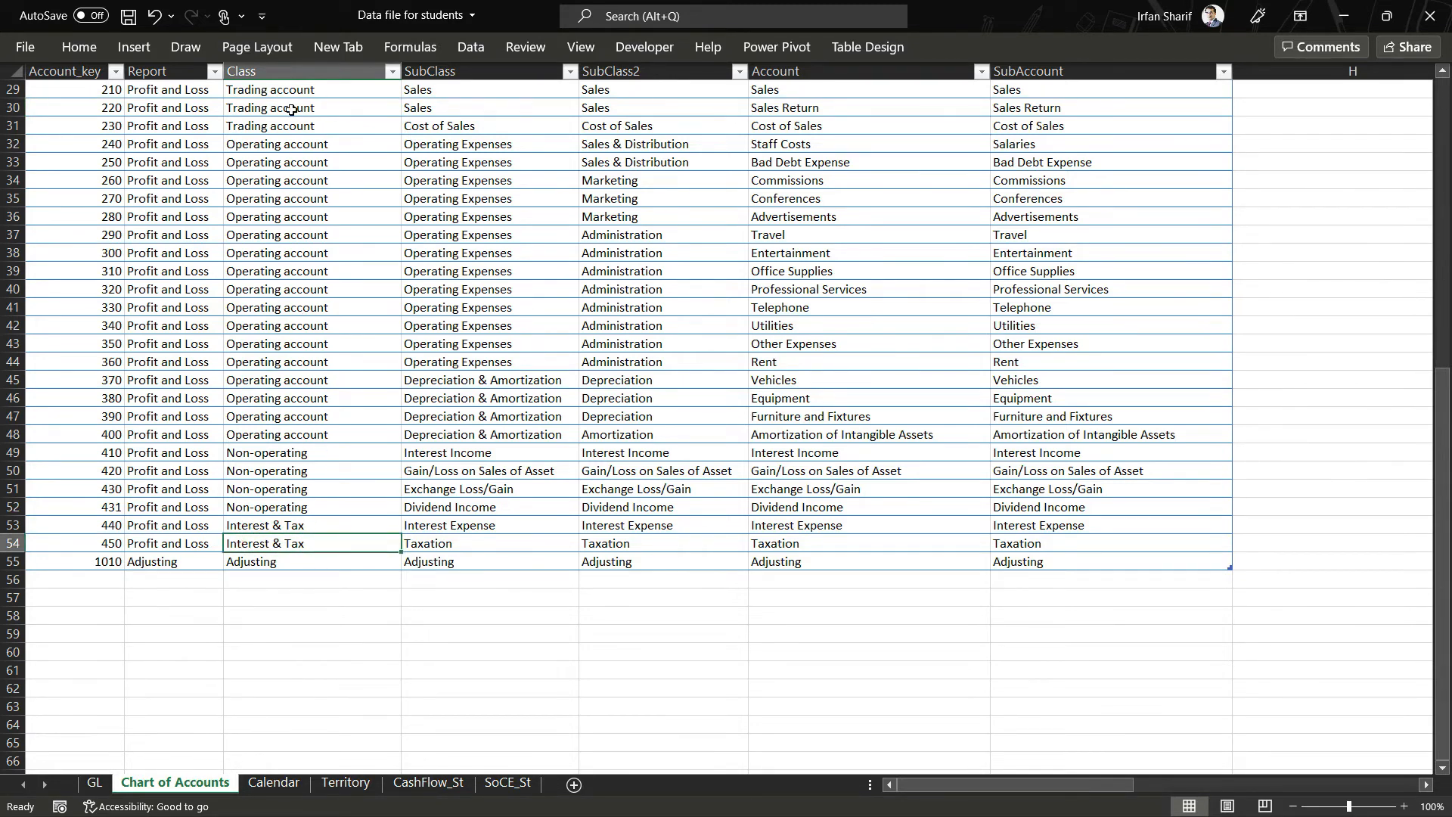
click(278, 198)
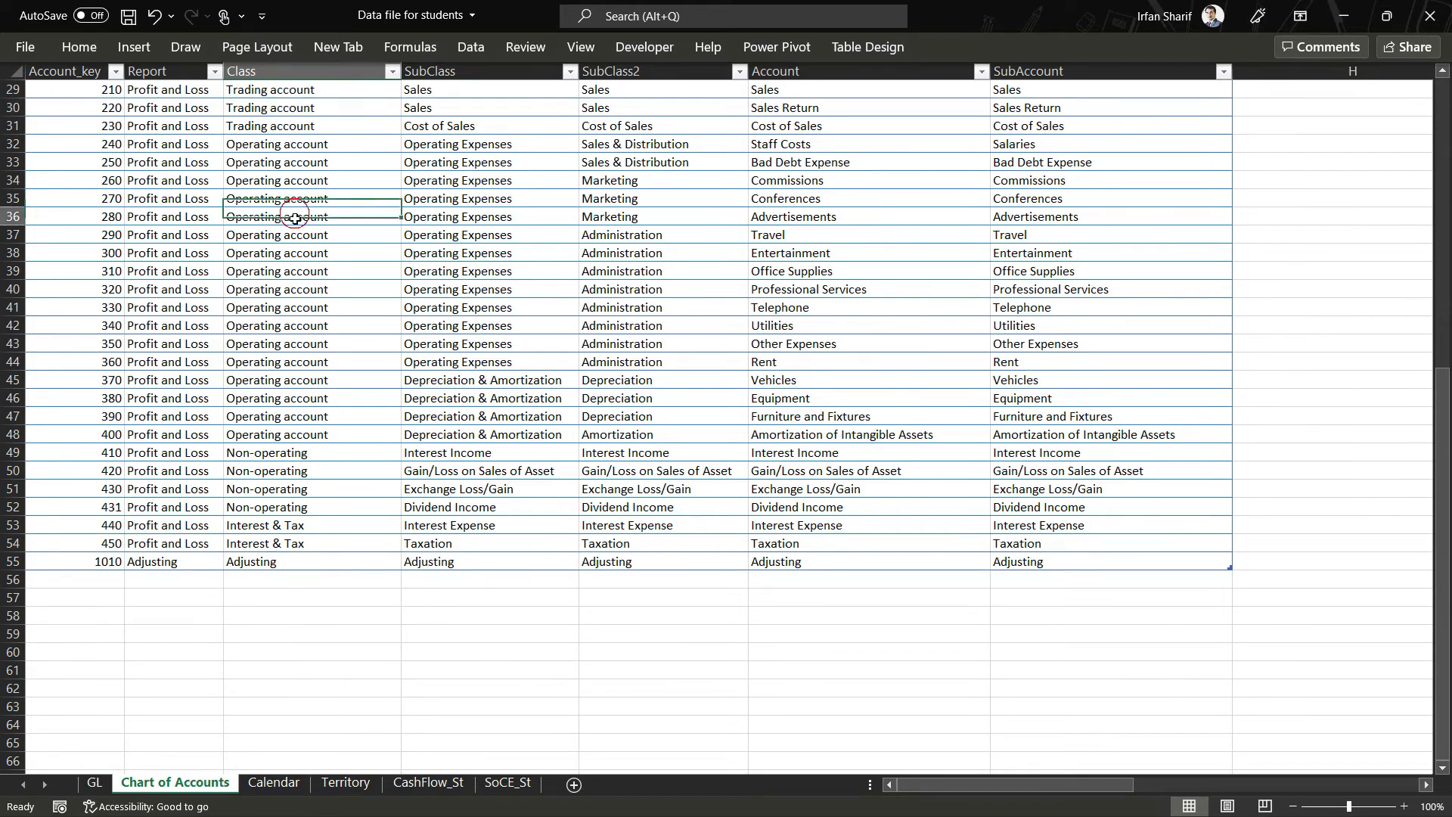
click(310, 470)
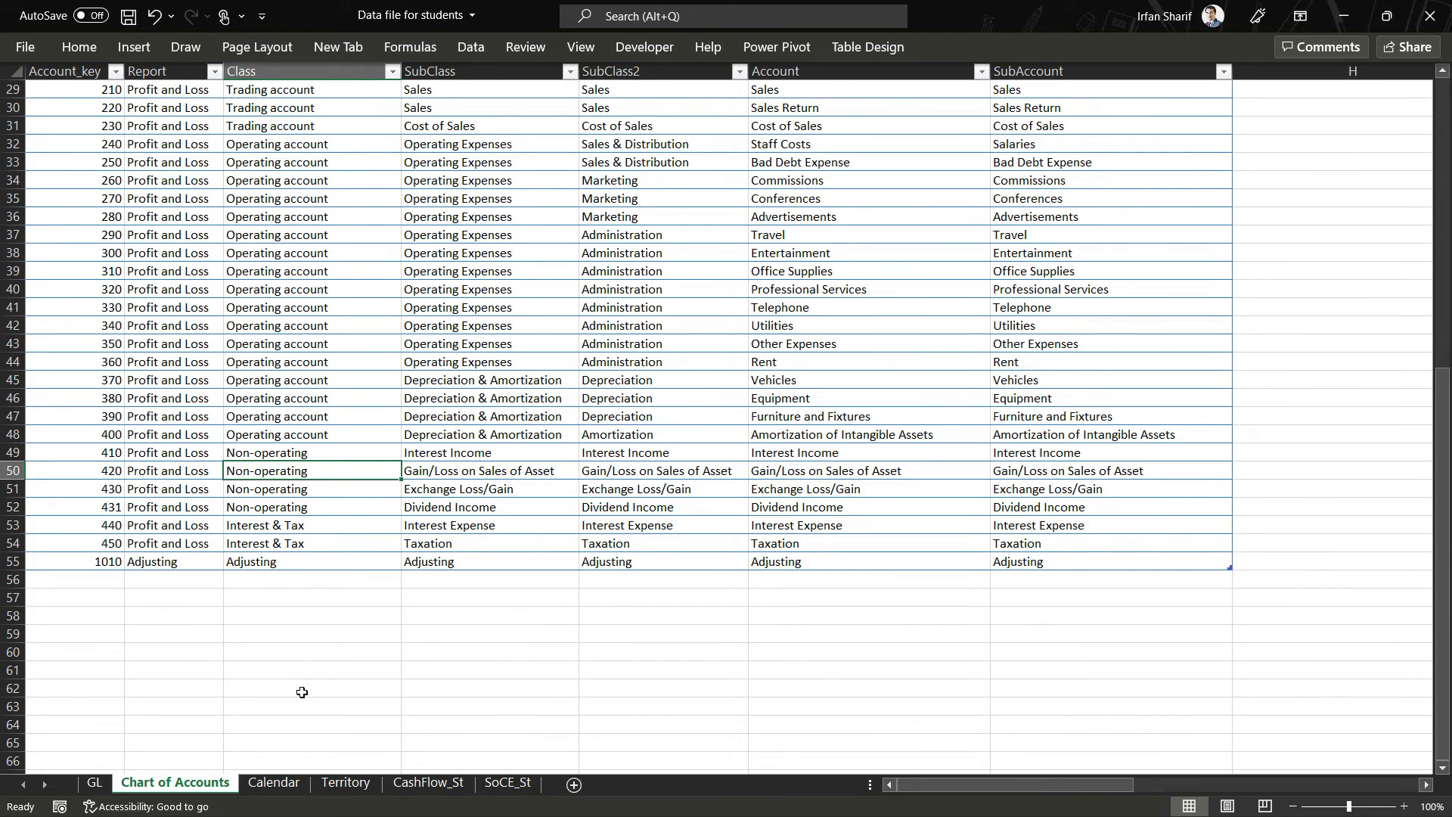
mouse_move(325, 664)
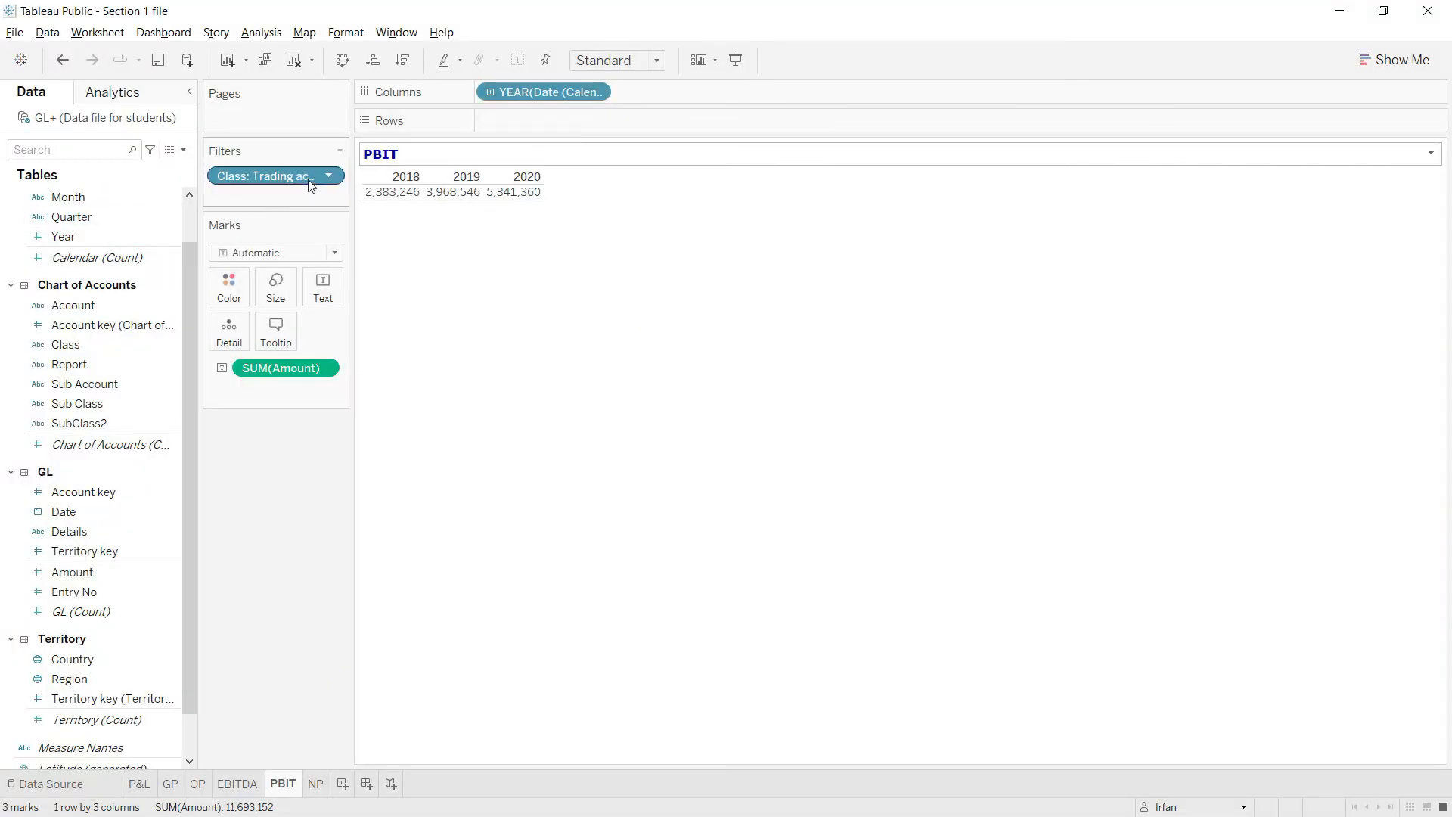
Edit the Class filter to include Trading, Operating and Non-operating accounts.
click(264, 176)
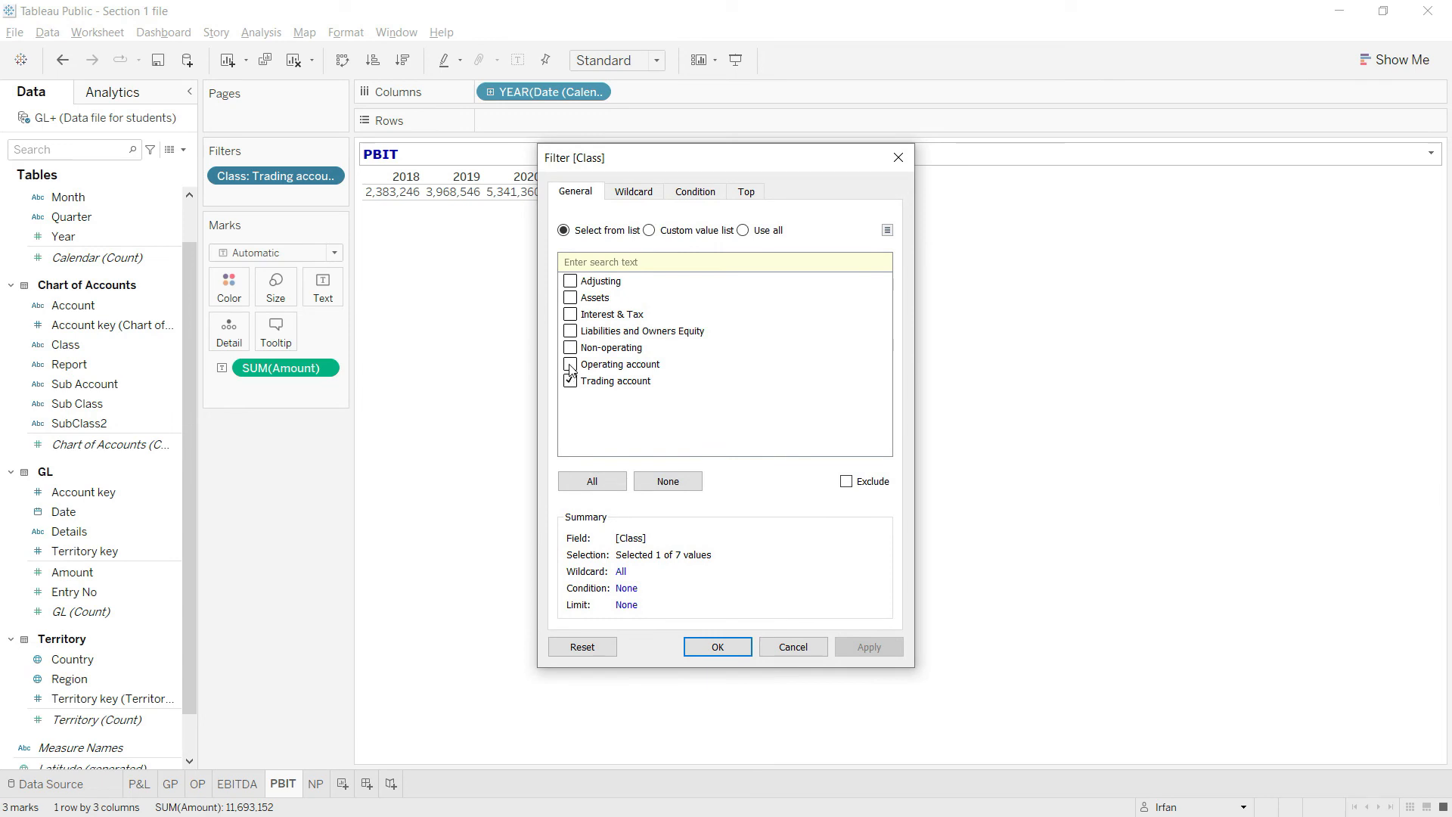
click(570, 363)
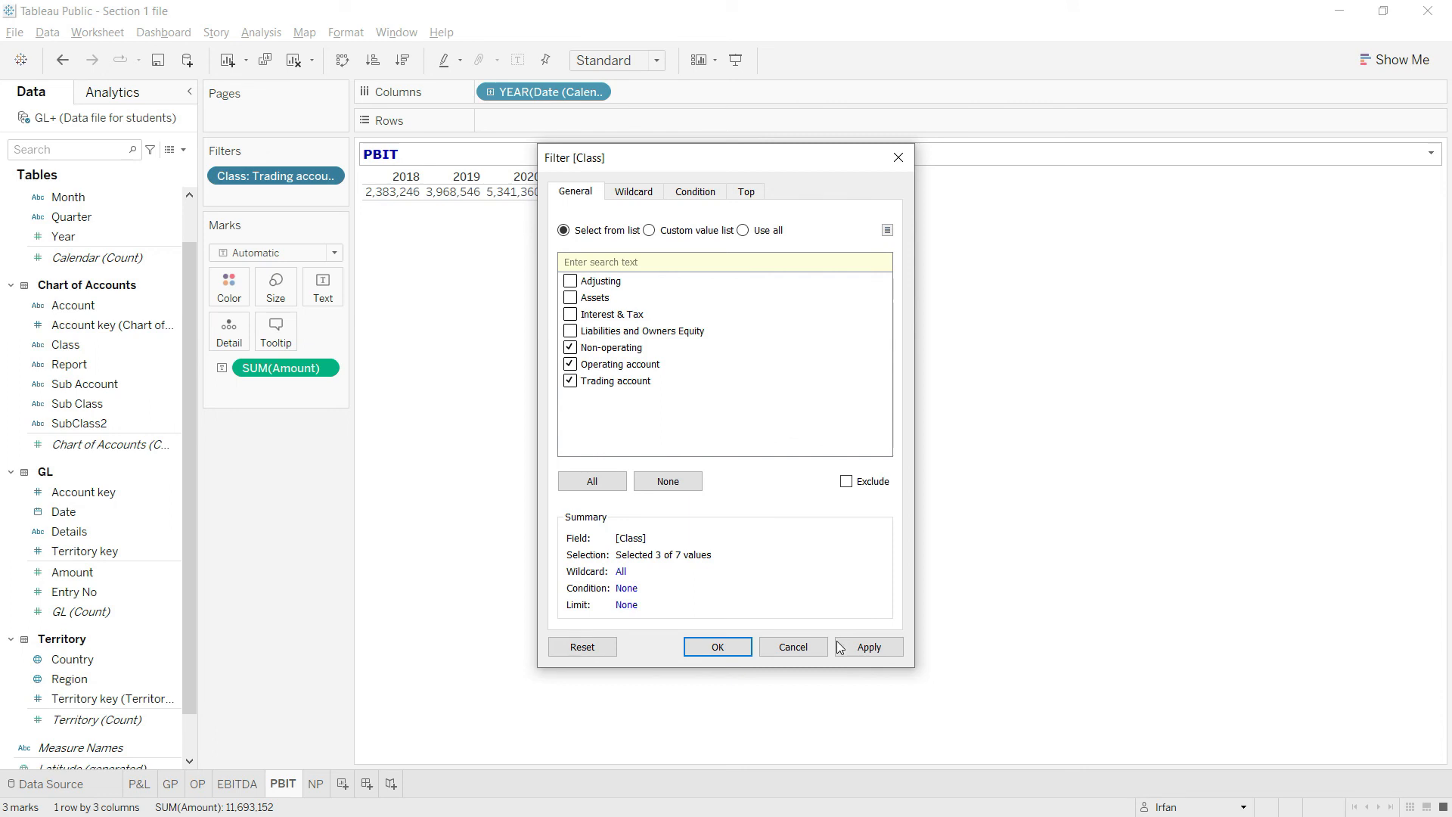
click(867, 647)
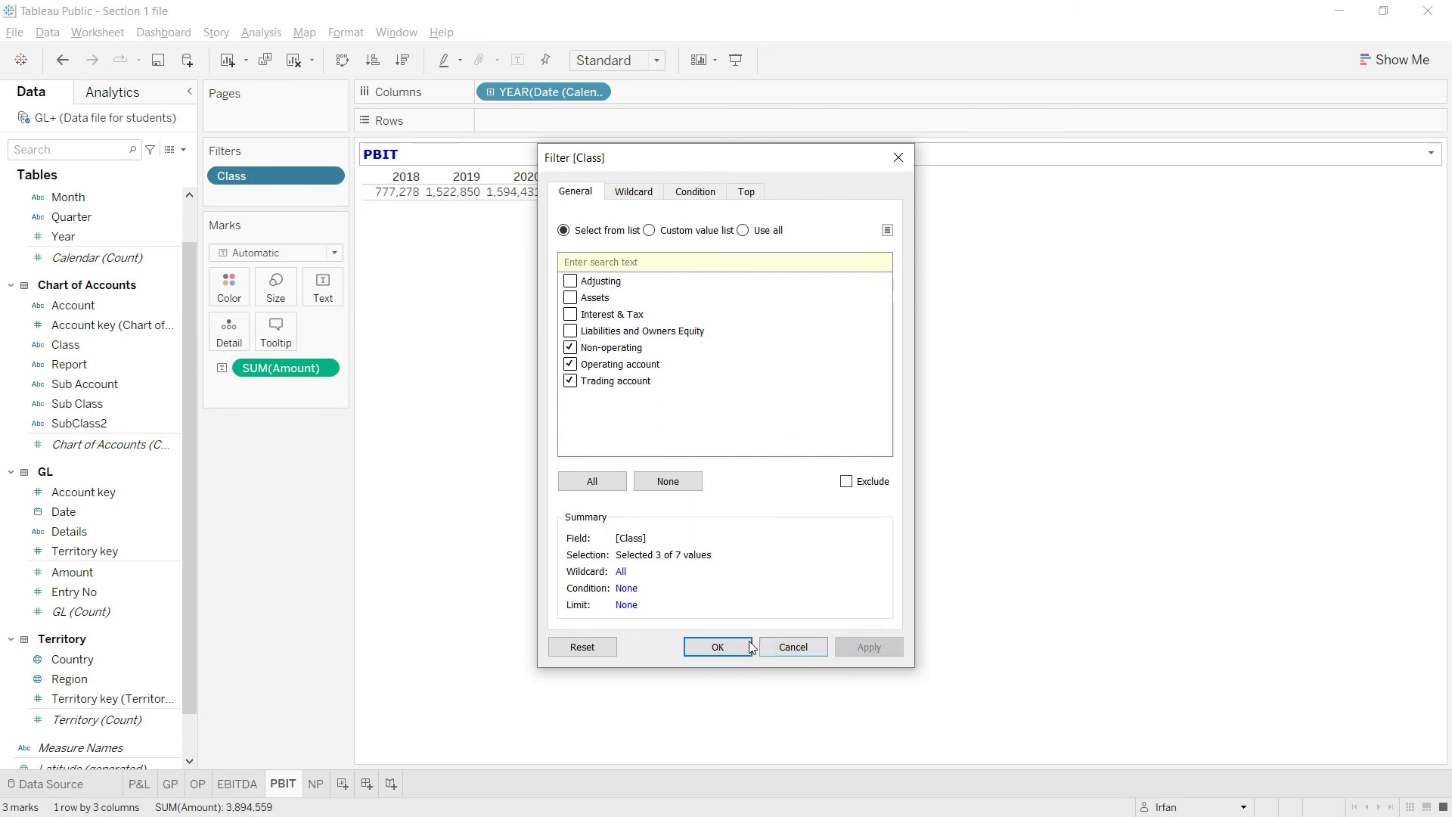
click(717, 646)
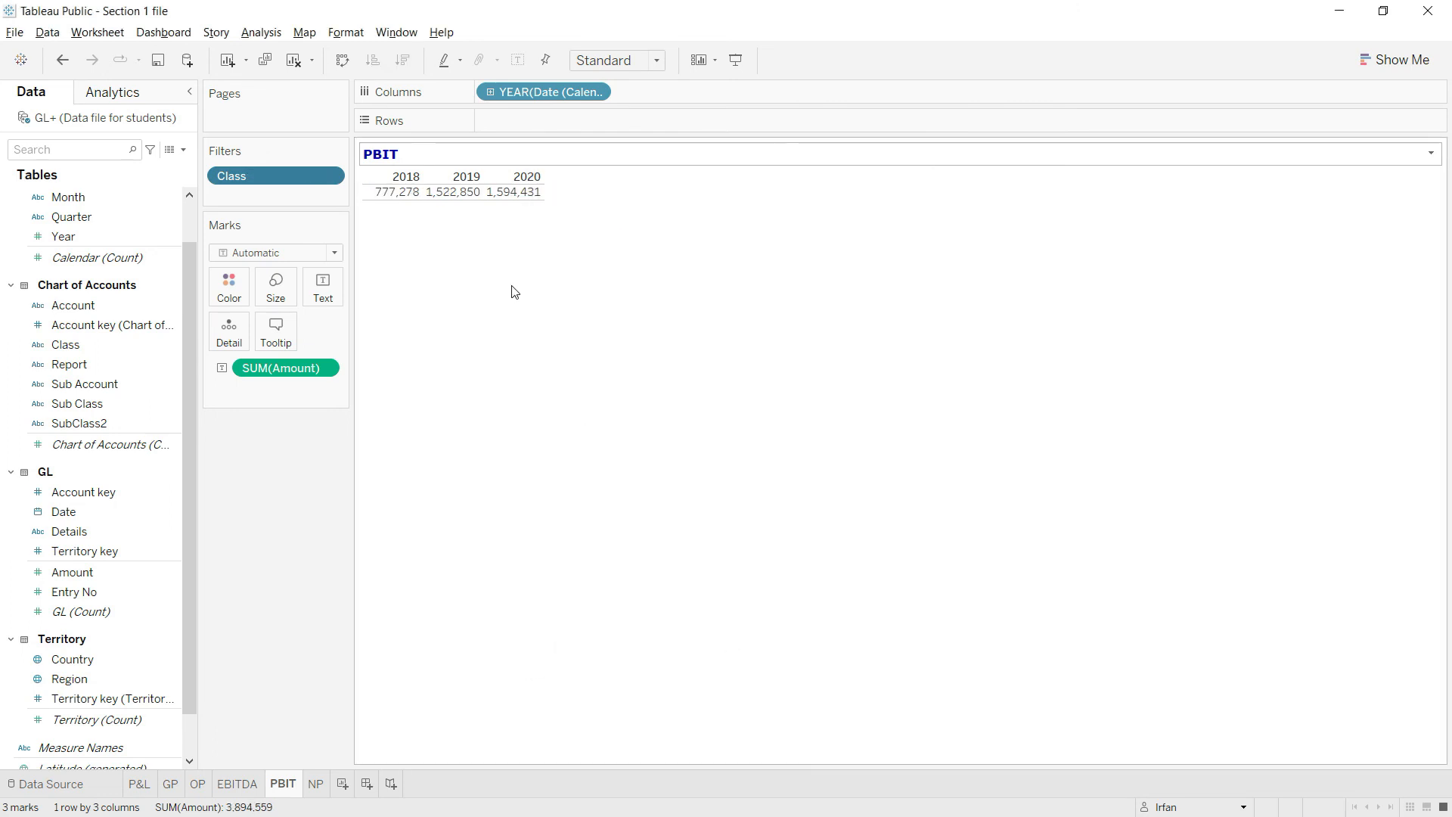
mouse_move(440, 306)
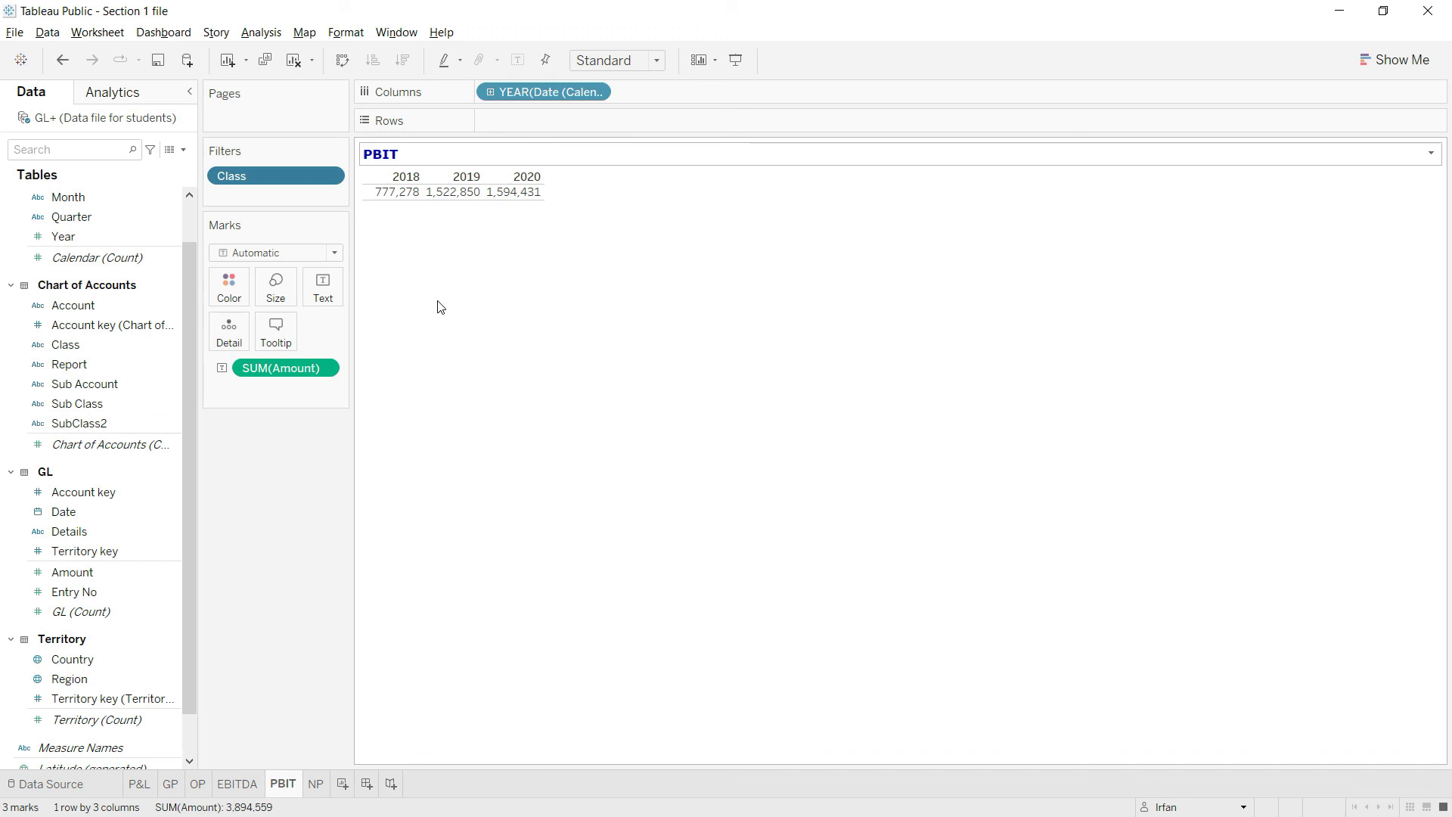